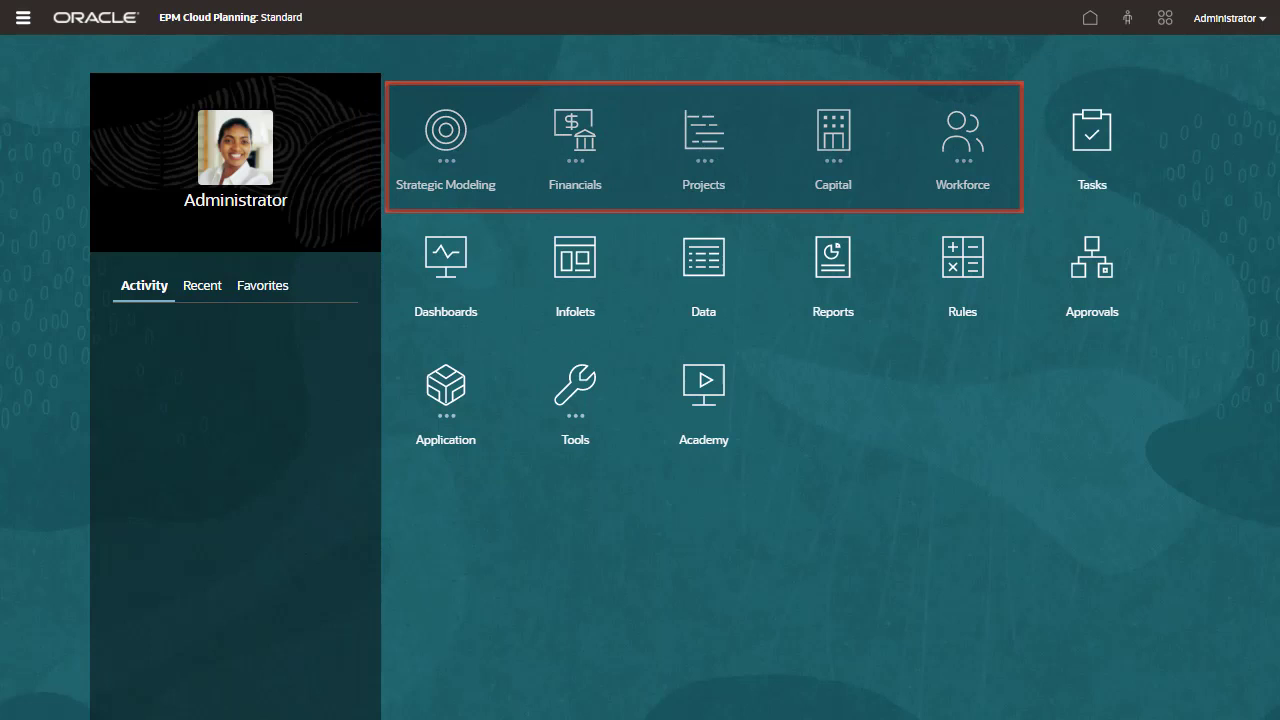
- Expand the Workforce module to show Compensation Planning, Other Expenses, Demographics and Analysis
{"action": "left_click", "coordinate": [962, 145]}
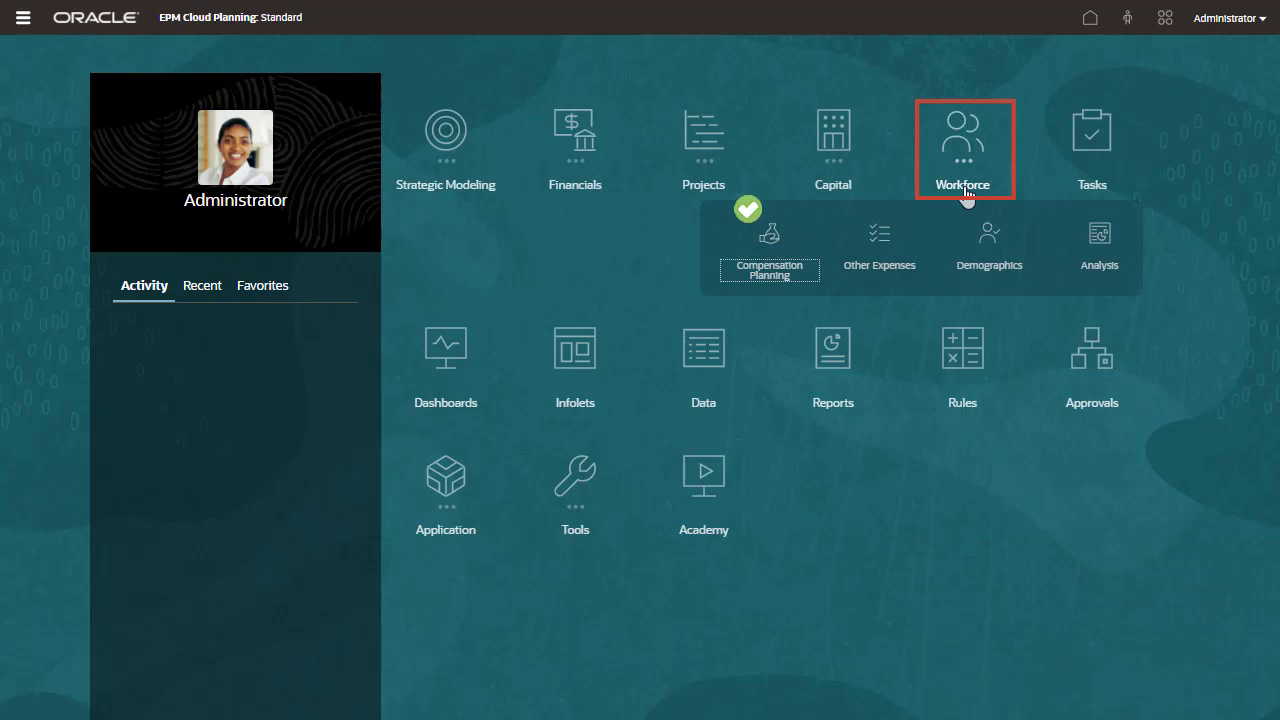
- Preview Financials, then expand Projects to show Project Summary, Expense, Revenue and Analysis
{"action": "left_click", "coordinate": [575, 148]}
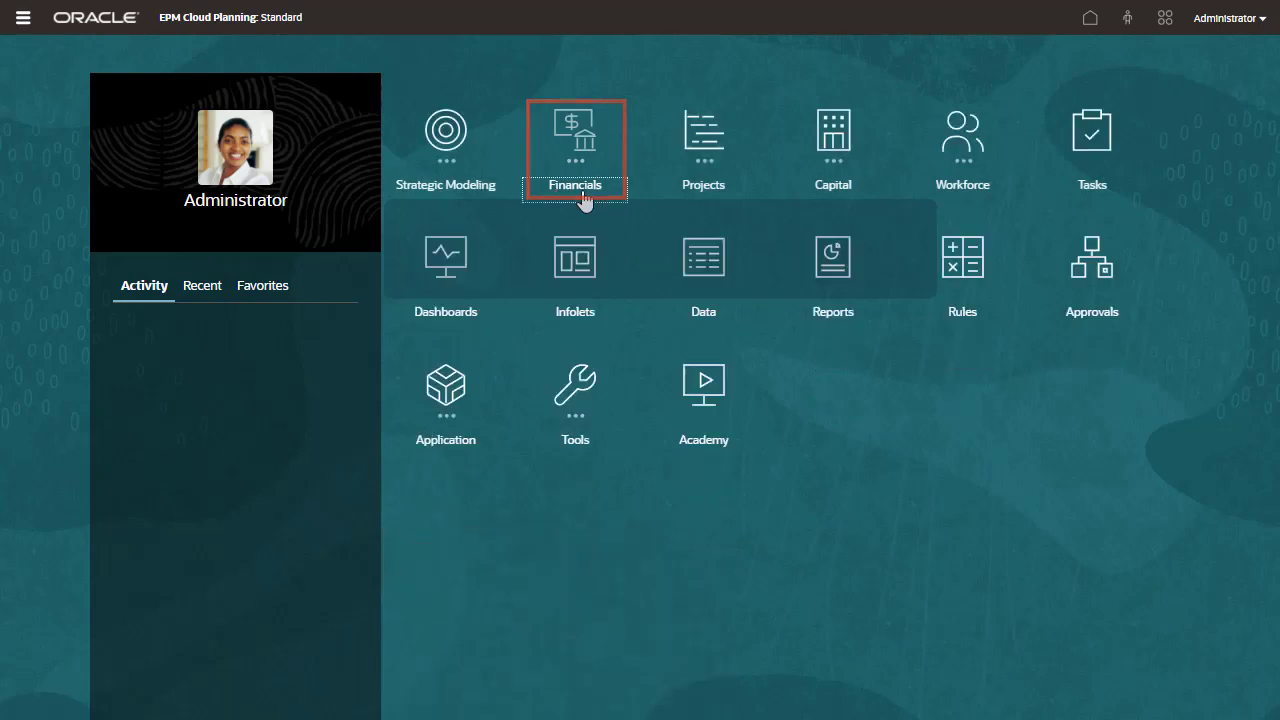
{"action": "left_click", "coordinate": [832, 147]}
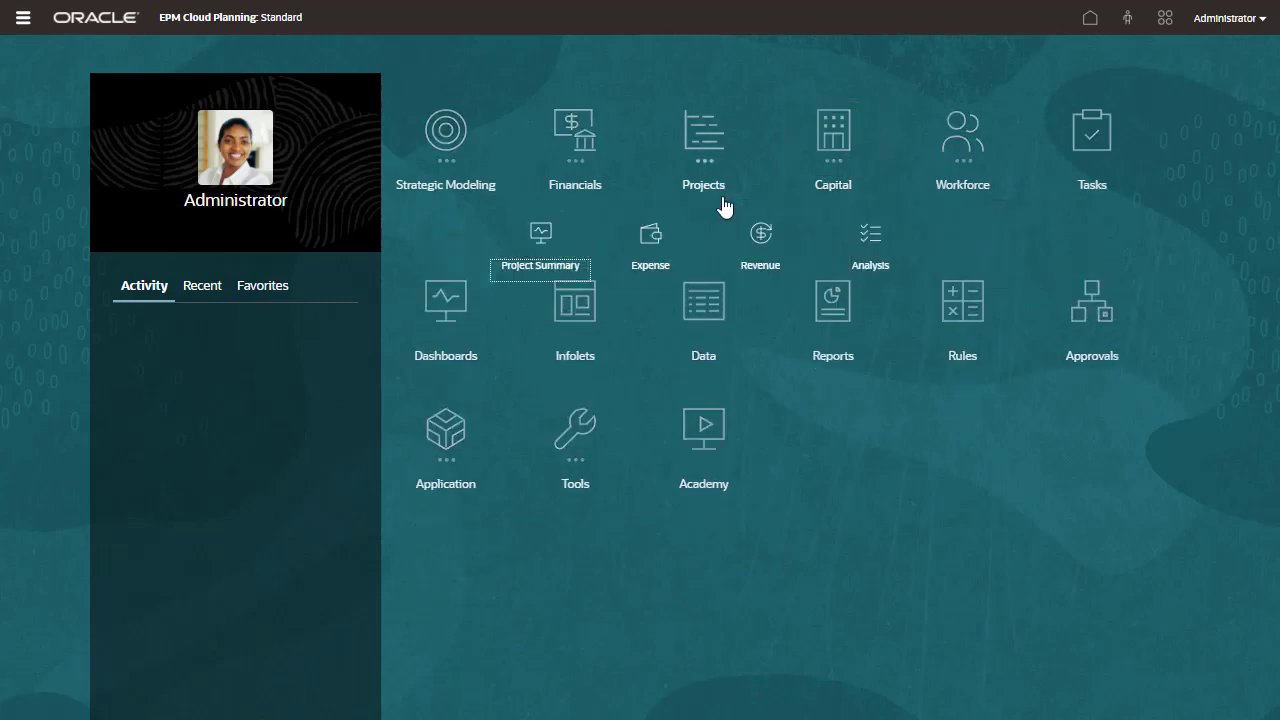
- Collapse Projects and browse the Dashboards Library's pre-built dashboards like Revenue Overview
{"action": "left_click", "coordinate": [703, 145]}
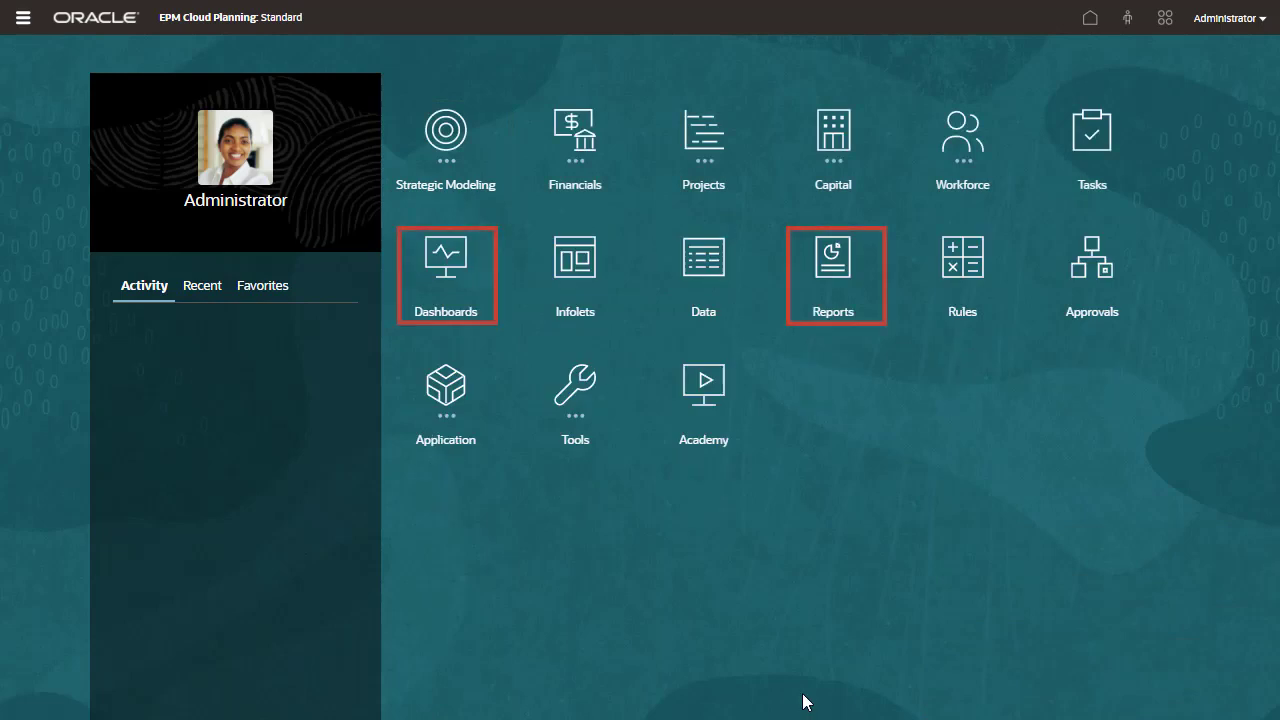
{"action": "mouse_move", "coordinate": [445, 333]}
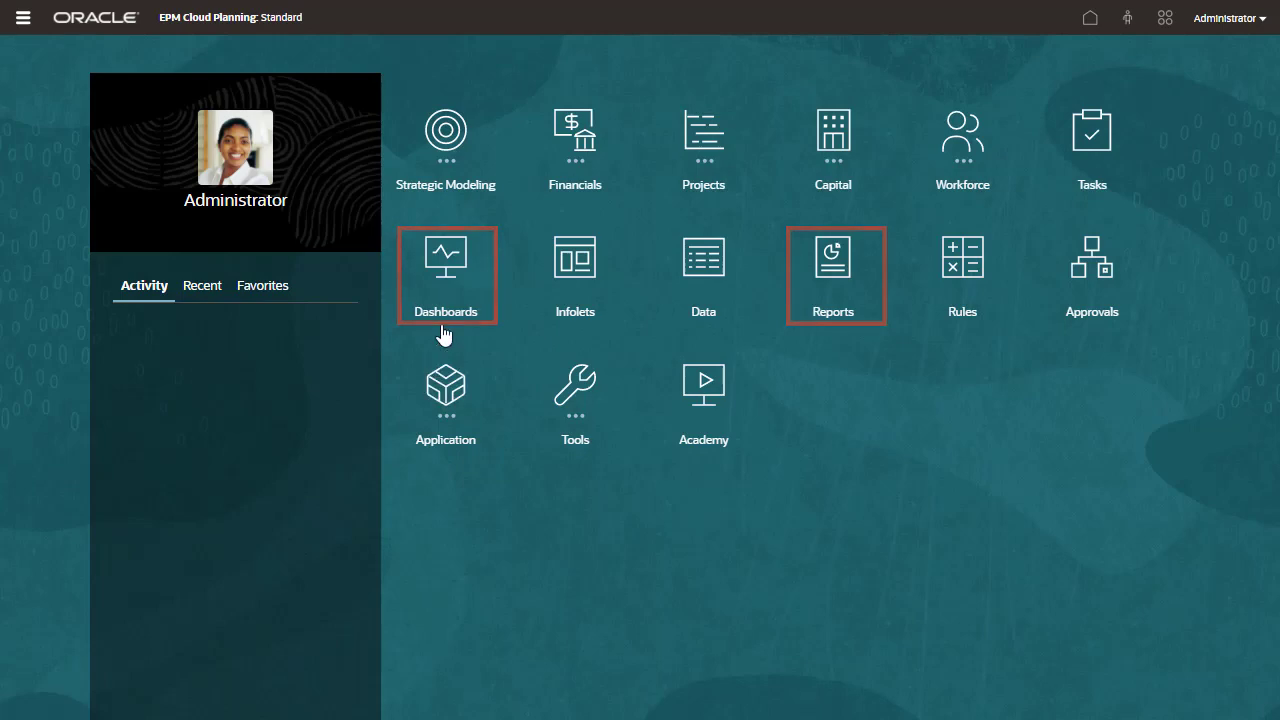
{"action": "left_click", "coordinate": [445, 258]}
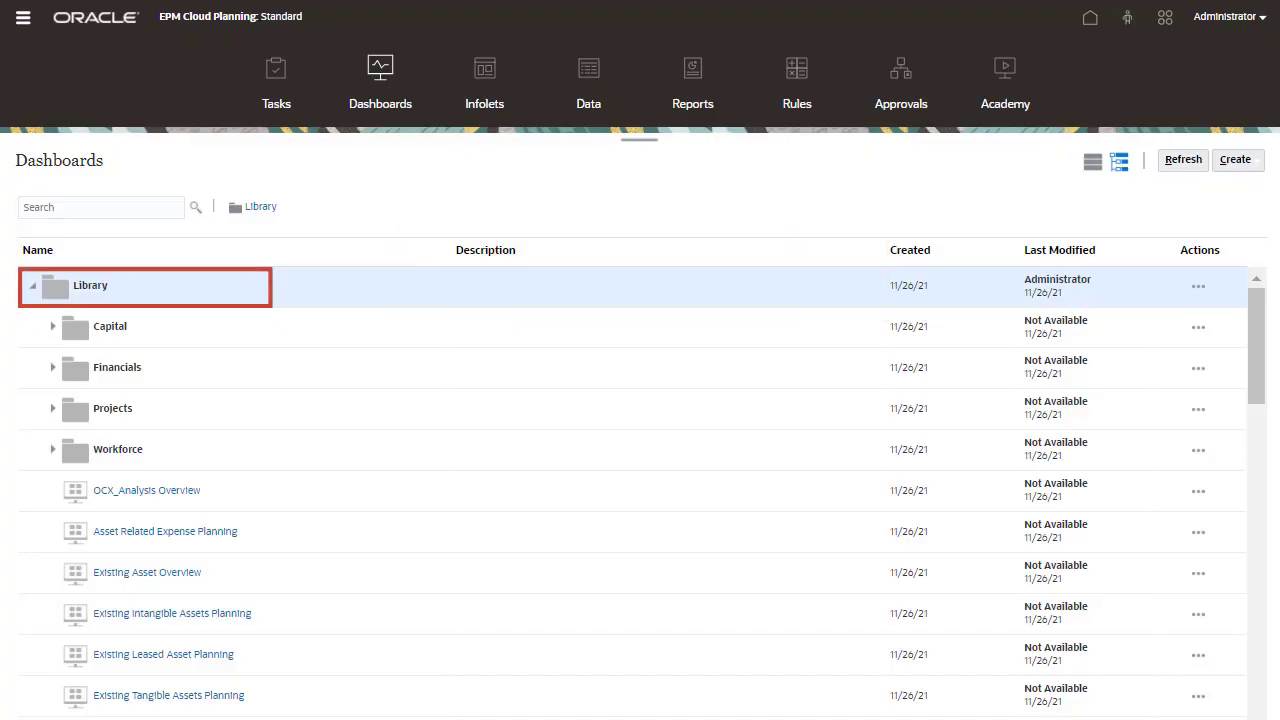
{"action": "left_click", "coordinate": [146, 490]}
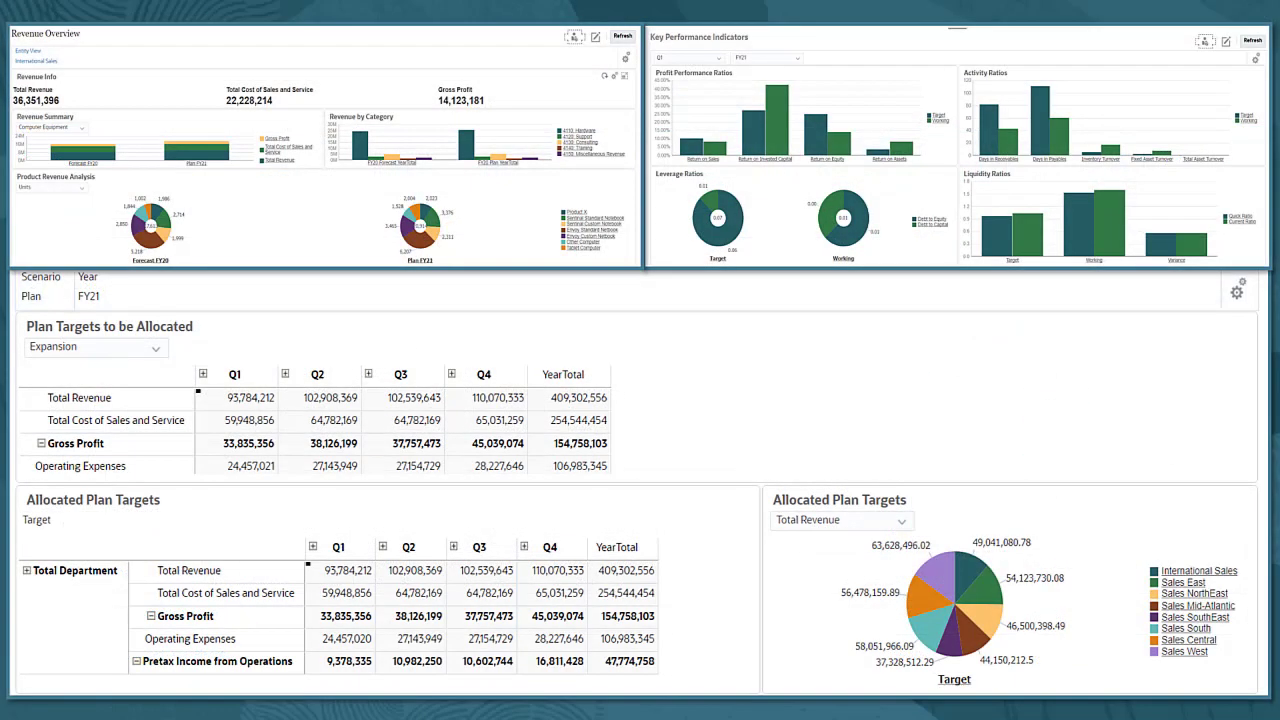